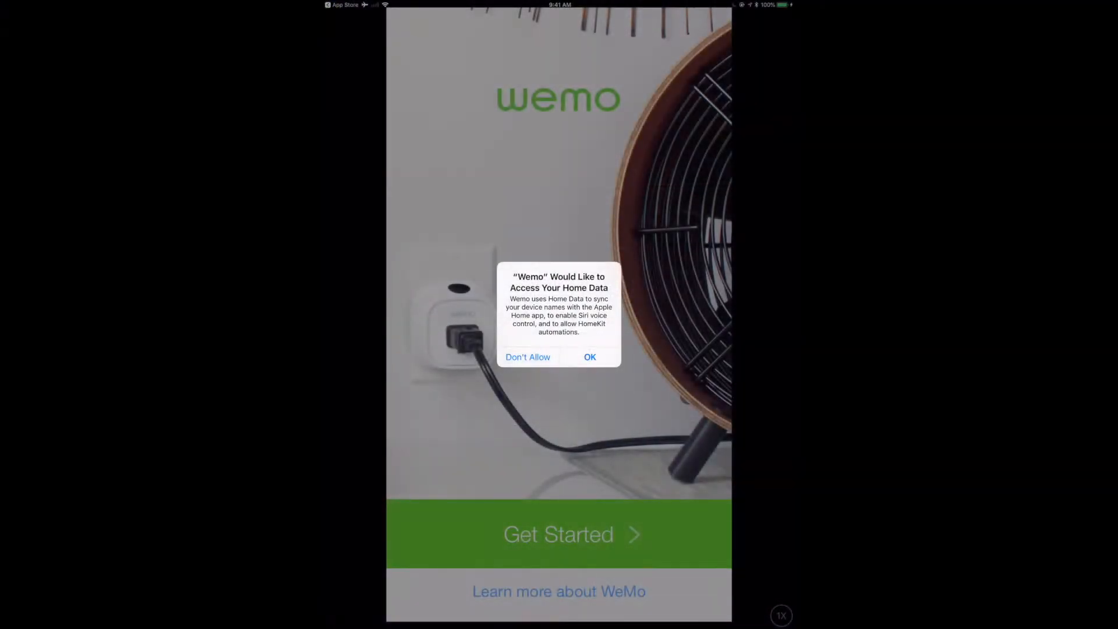
# Allow Home Data access, start setup and browse the product-type list back to the top.
pyautogui.click(589, 356)
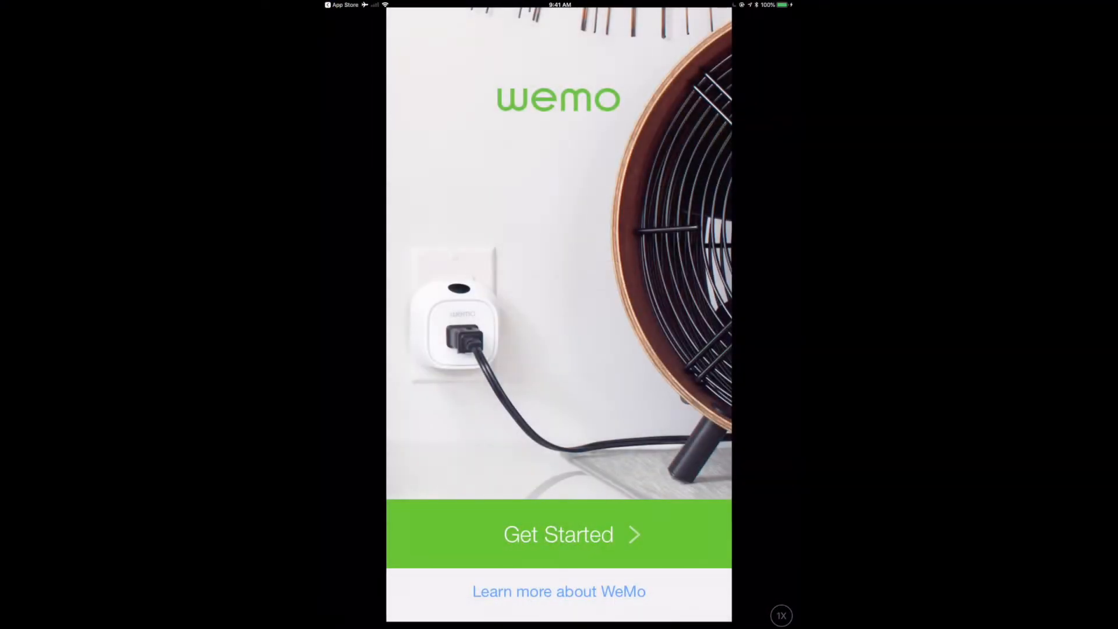
pyautogui.click(558, 534)
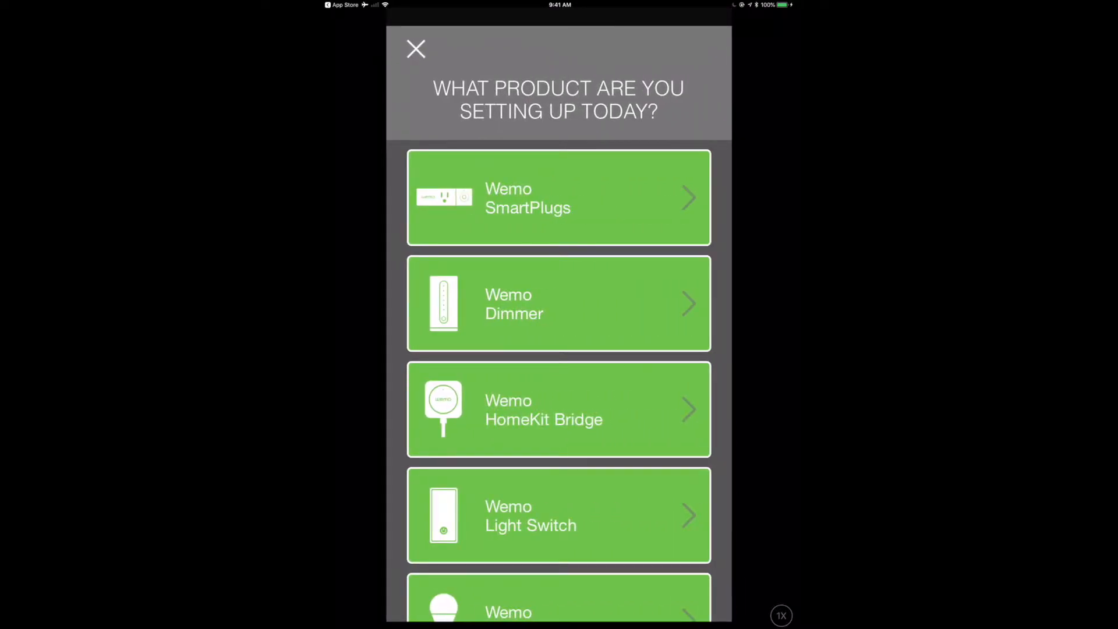
pyautogui.scroll(-3)
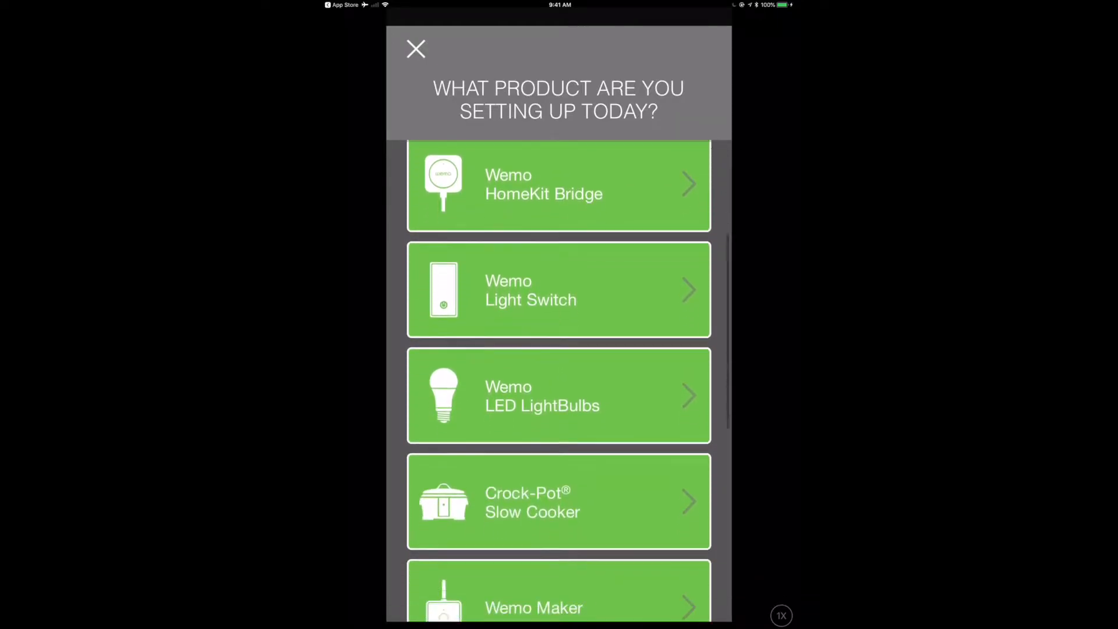
pyautogui.scroll(-3)
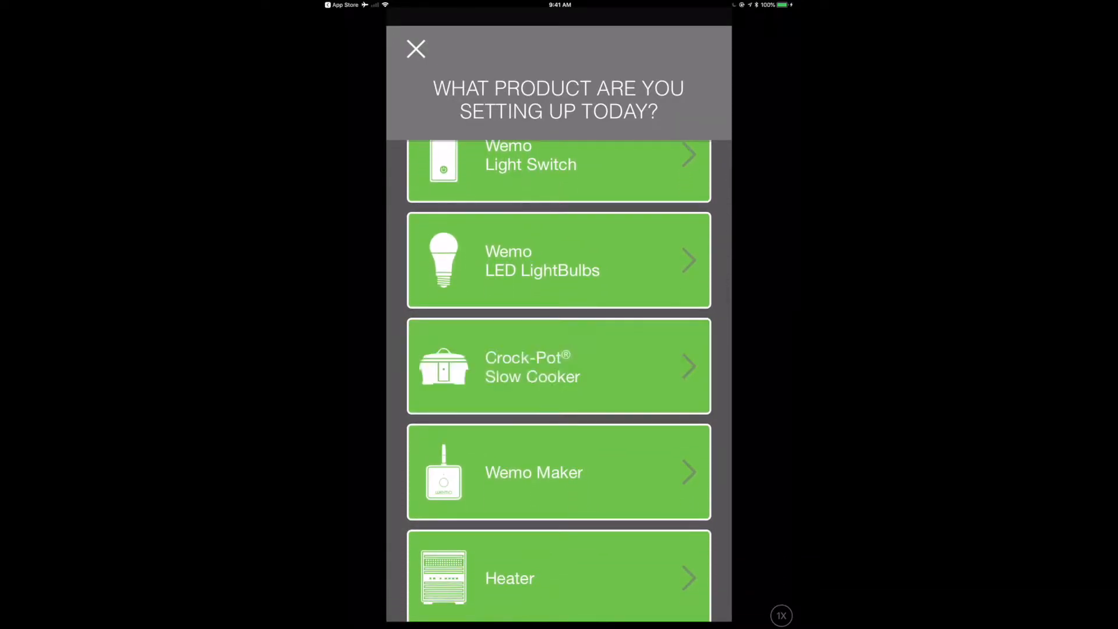
pyautogui.scroll(3)
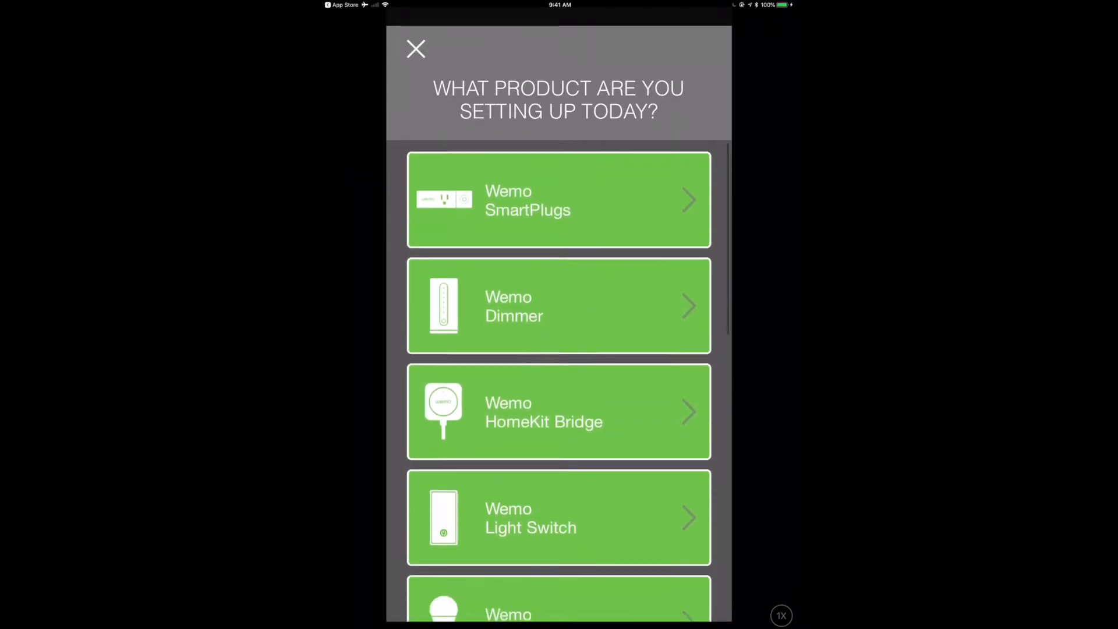
# Choose Wemo SmartPlugs and advance the Wi-Fi walkthrough to the Settings Wi-Fi step.
pyautogui.click(558, 199)
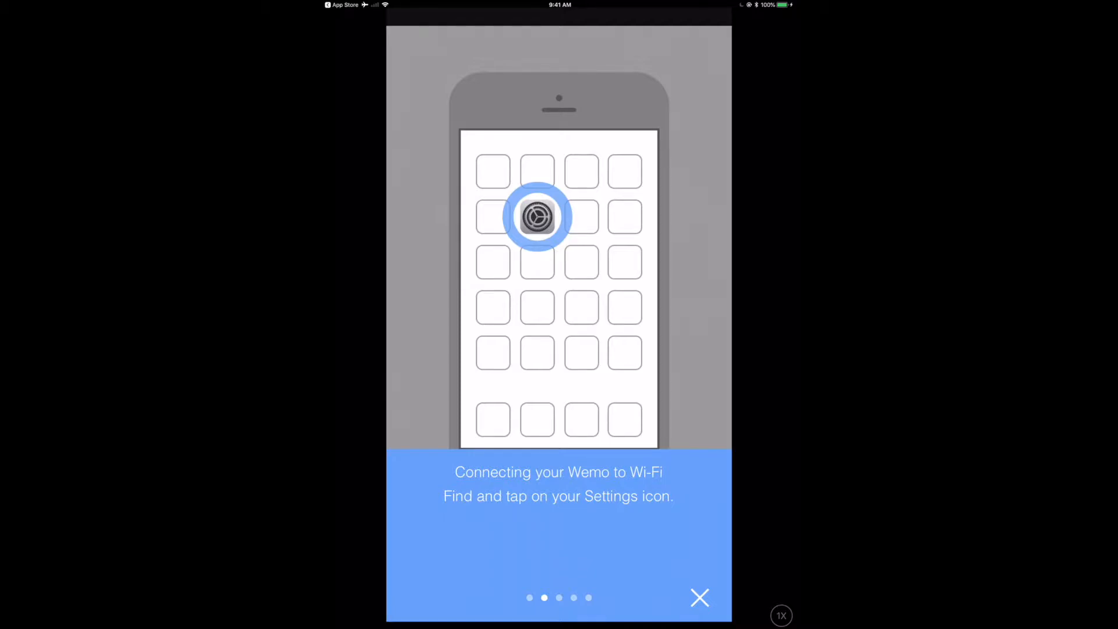
pyautogui.click(538, 217)
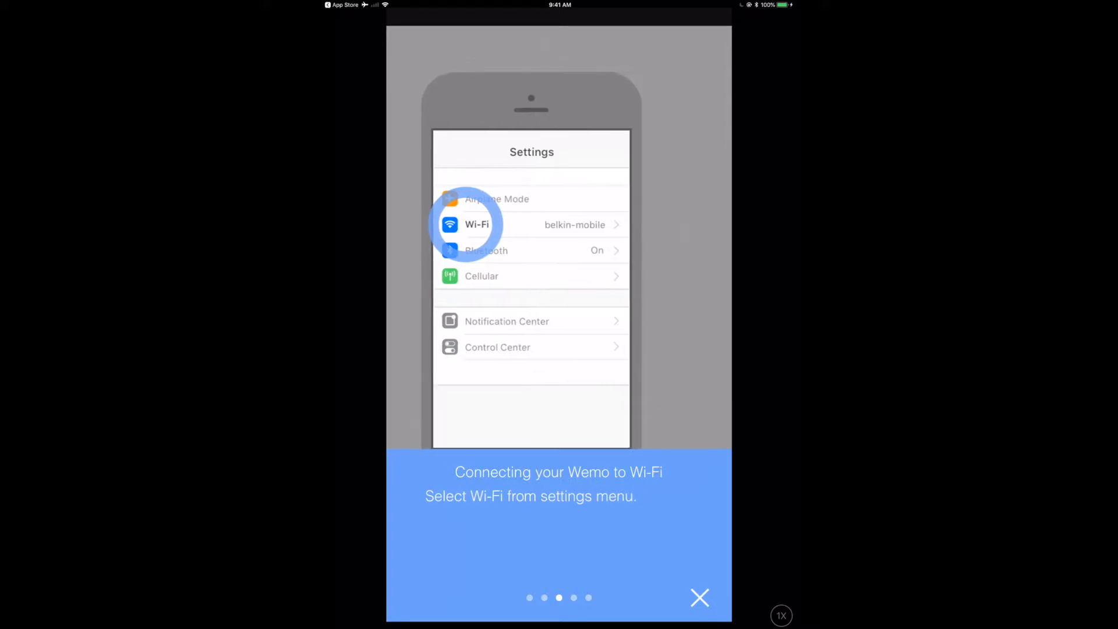
pyautogui.click(476, 224)
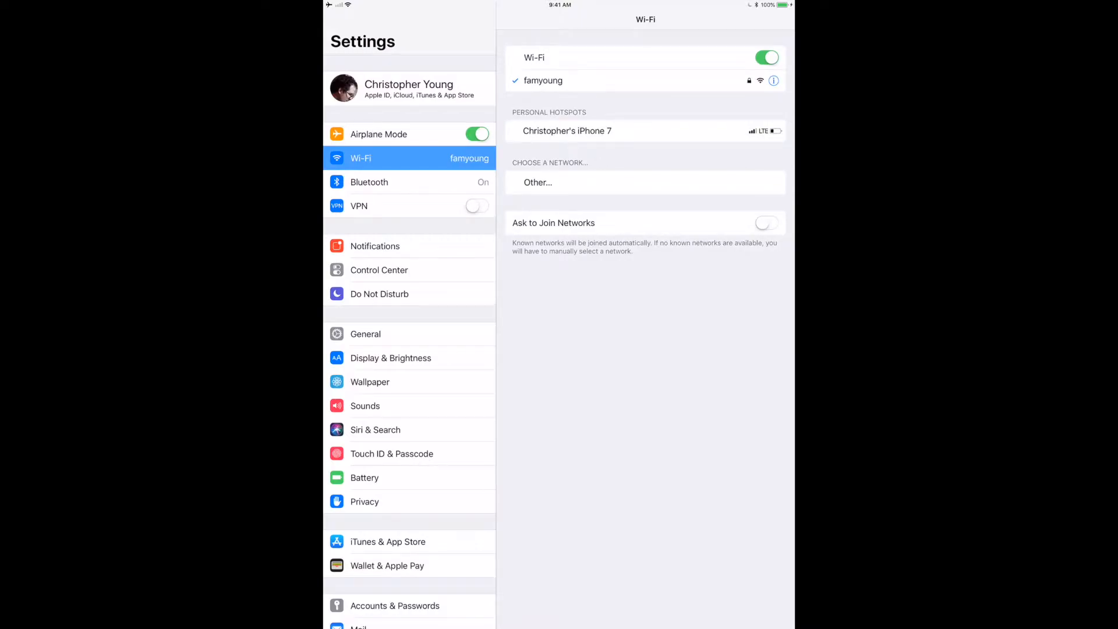
# Join the Wemo.Mini.1C2 network in Settings and bring up the app switcher.
pyautogui.click(766, 222)
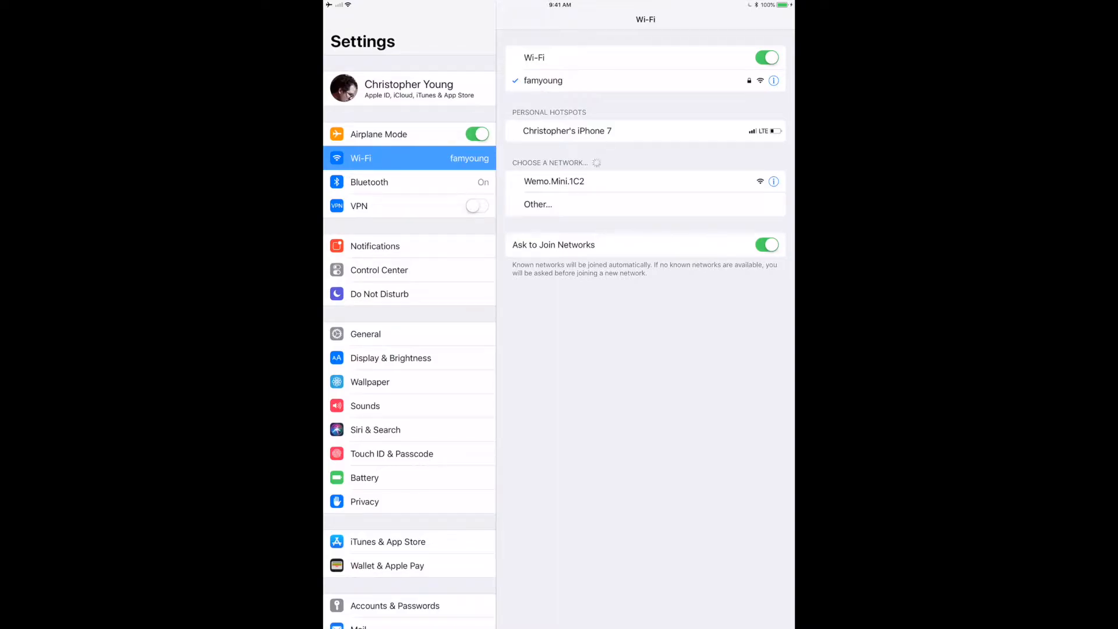
pyautogui.click(554, 182)
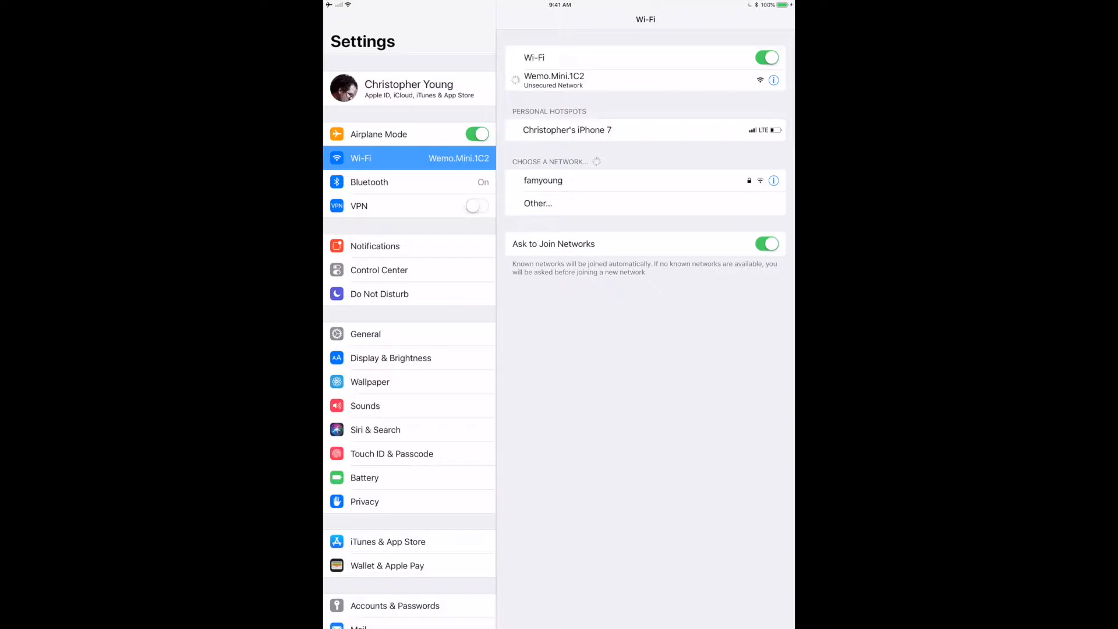
pyautogui.click(554, 81)
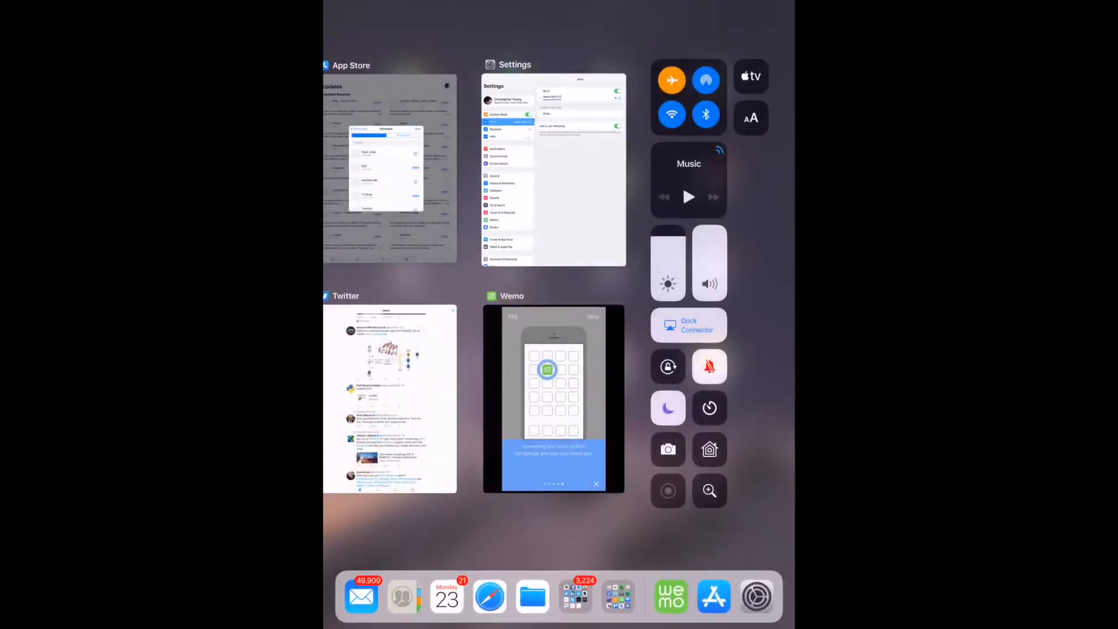
# Back in Wemo, skip the email step and join the plug to the famyoung network with its password.
pyautogui.click(551, 400)
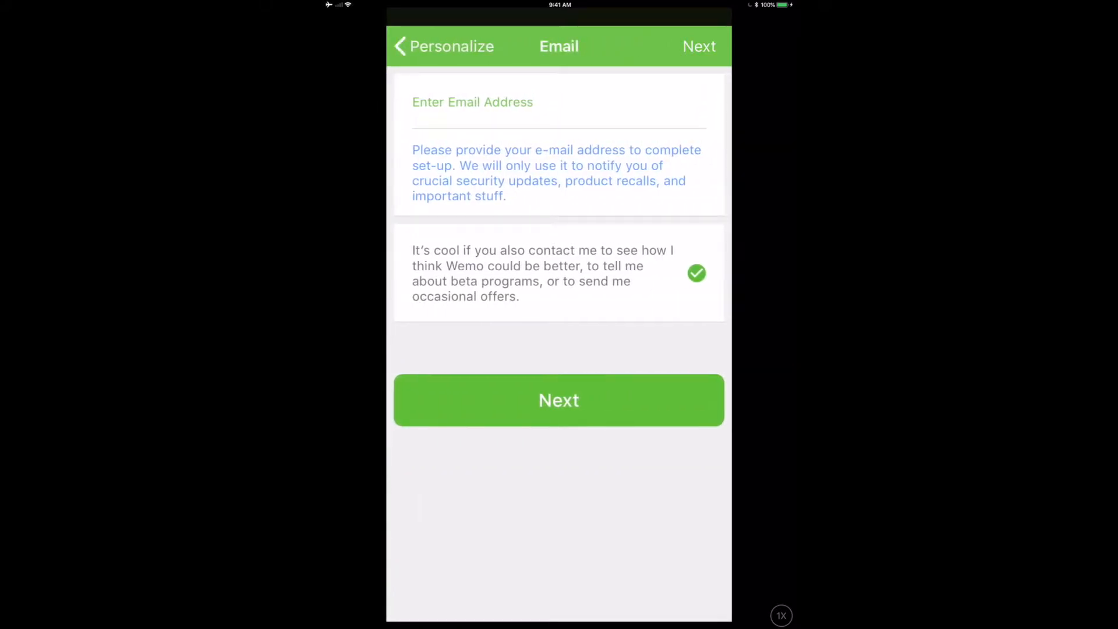
pyautogui.click(471, 103)
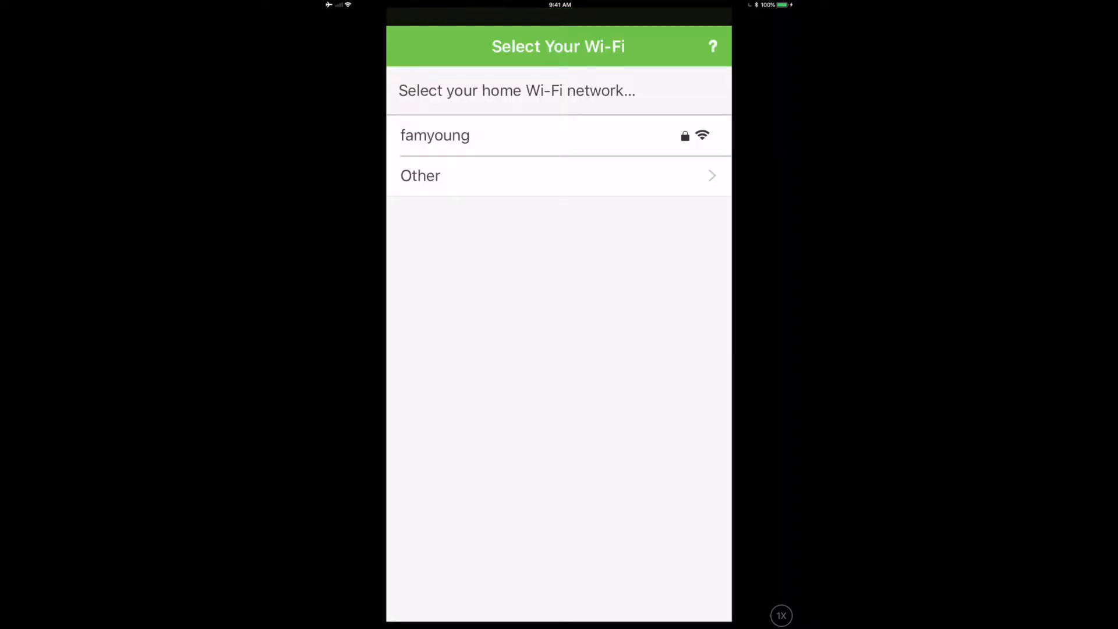
pyautogui.click(434, 135)
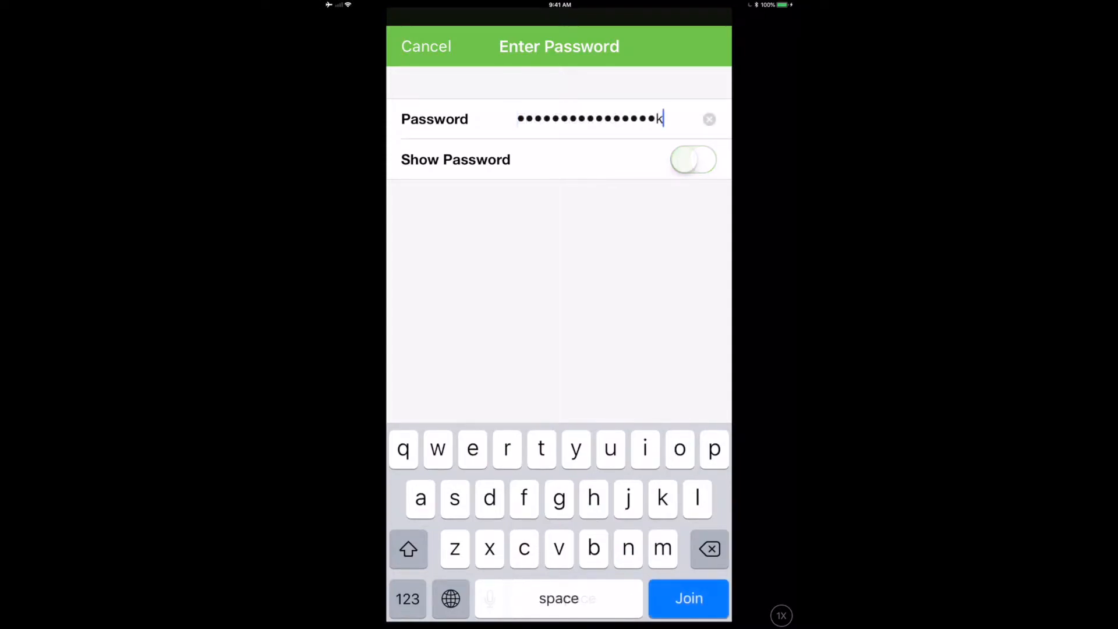
pyautogui.click(687, 597)
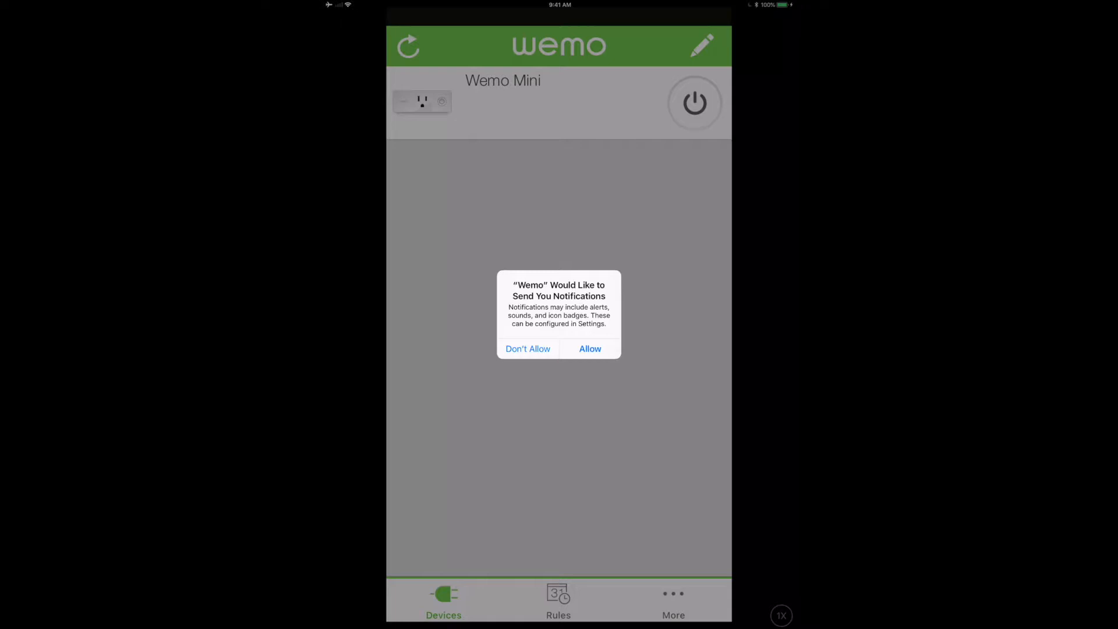
# Answer the notifications alert and review the Connect to Apple Home App Quick Tips.
pyautogui.click(589, 348)
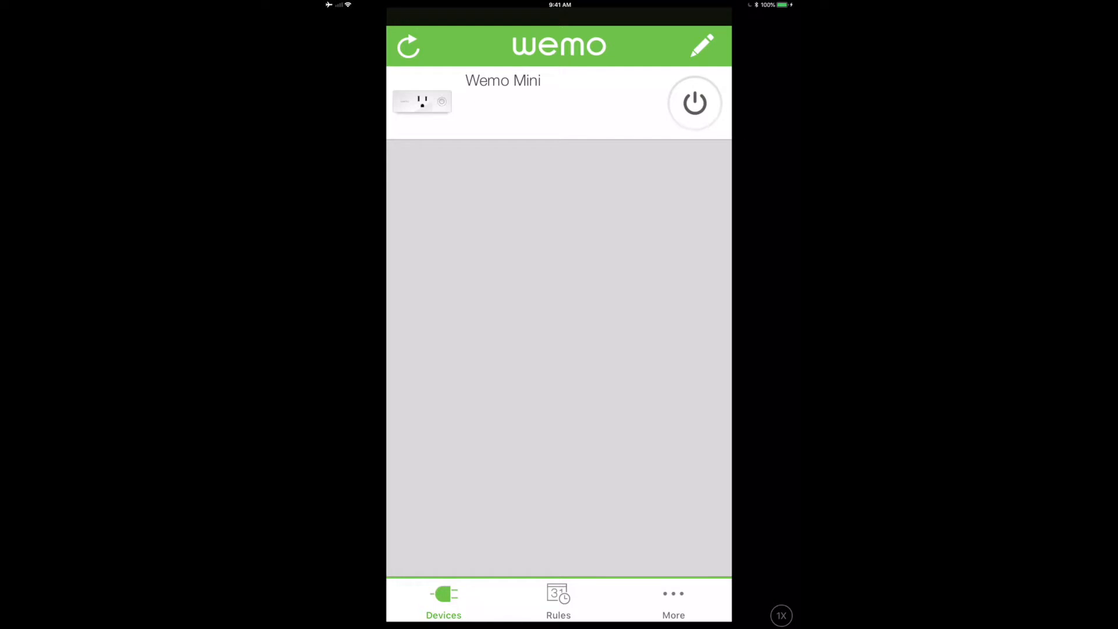
pyautogui.click(672, 601)
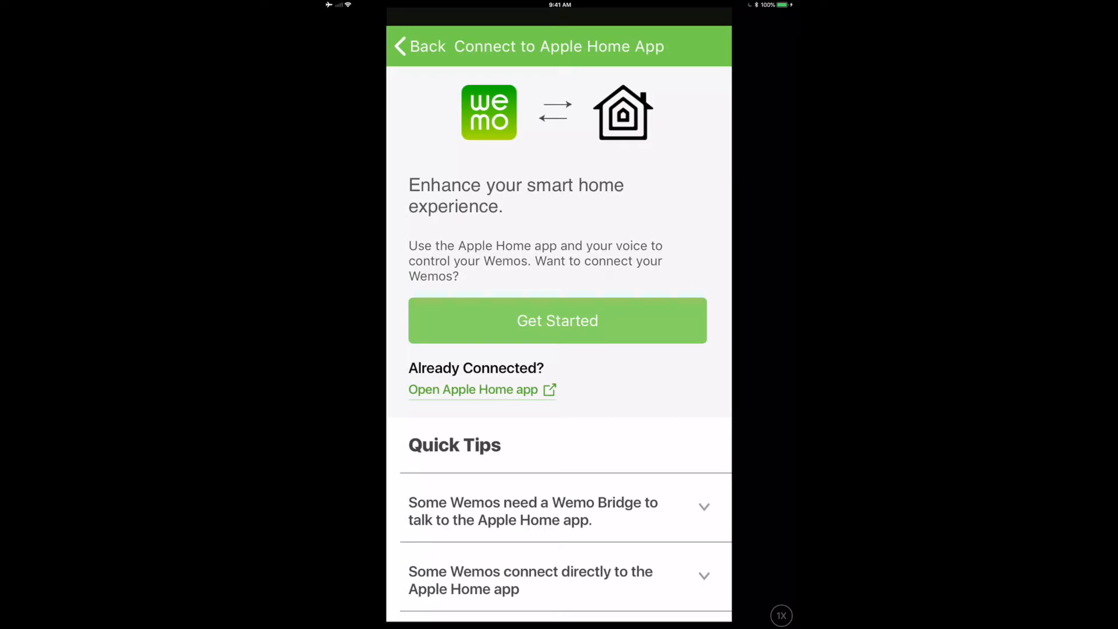
pyautogui.scroll(-3)
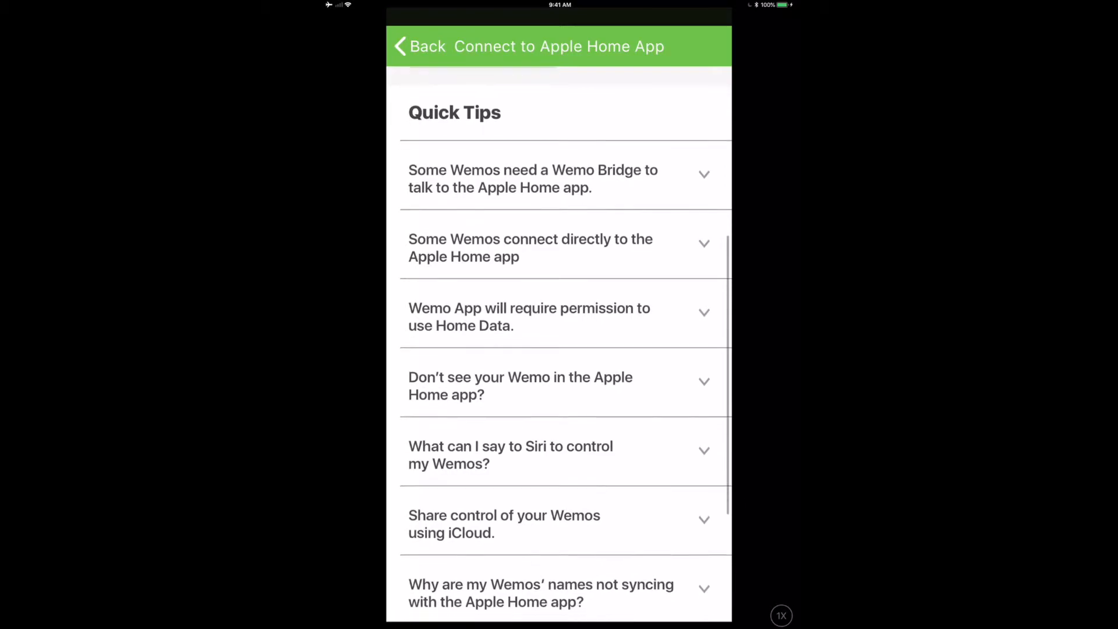
pyautogui.scroll(-3)
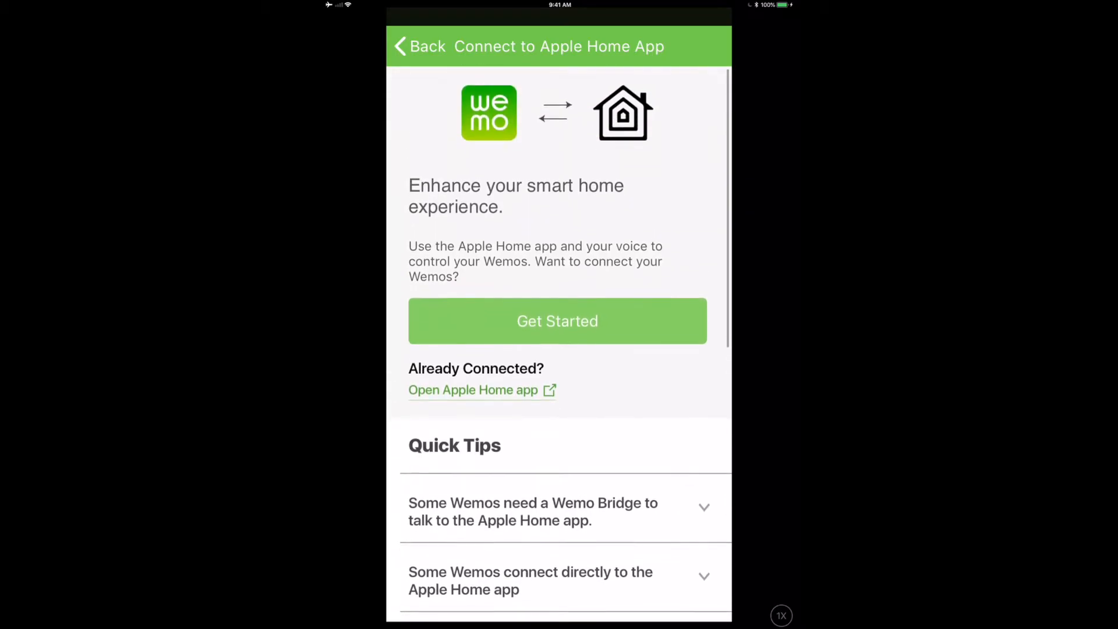
# Start the Apple Home connection and apply the first Wemo Mini firmware update.
pyautogui.click(557, 321)
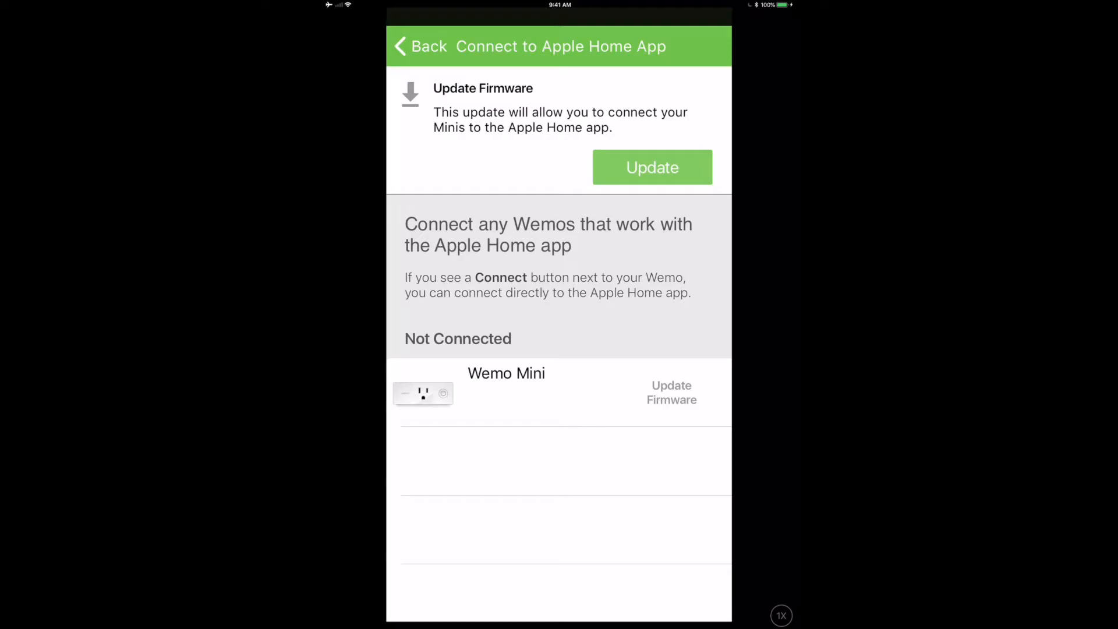
pyautogui.click(651, 166)
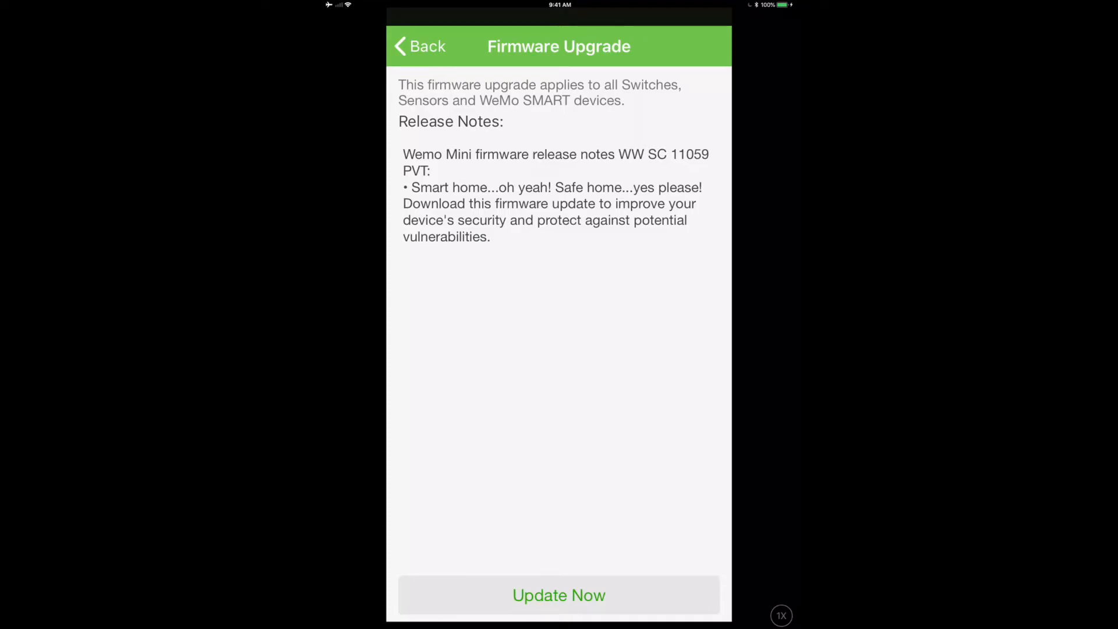
pyautogui.click(559, 595)
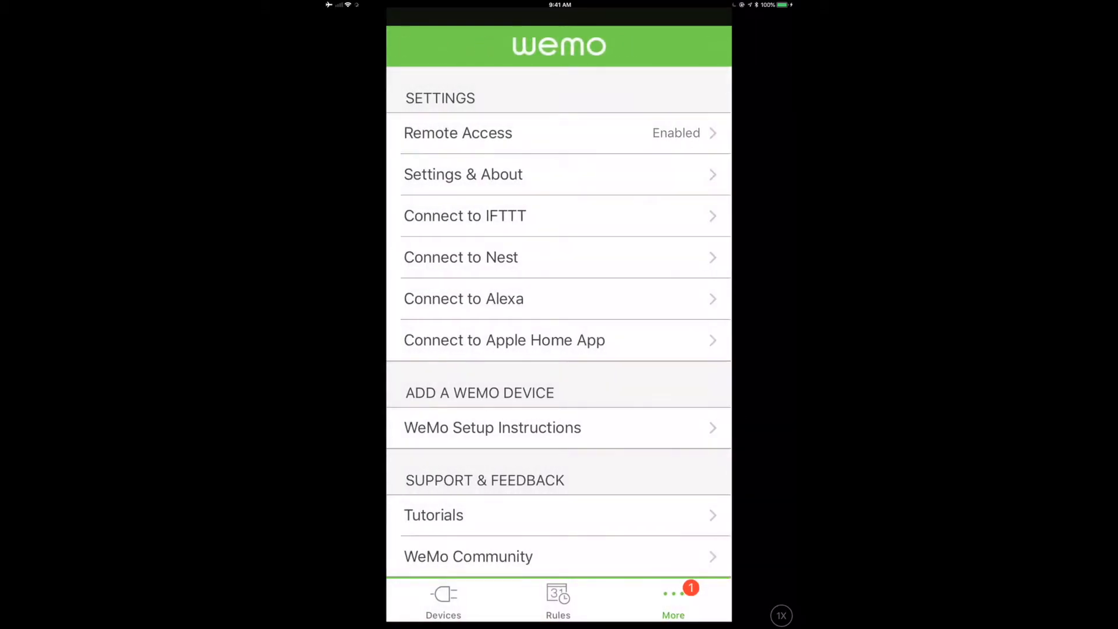
# Accept and install the Apple HomeKit compatibility firmware update on the Wemo Mini.
pyautogui.click(443, 602)
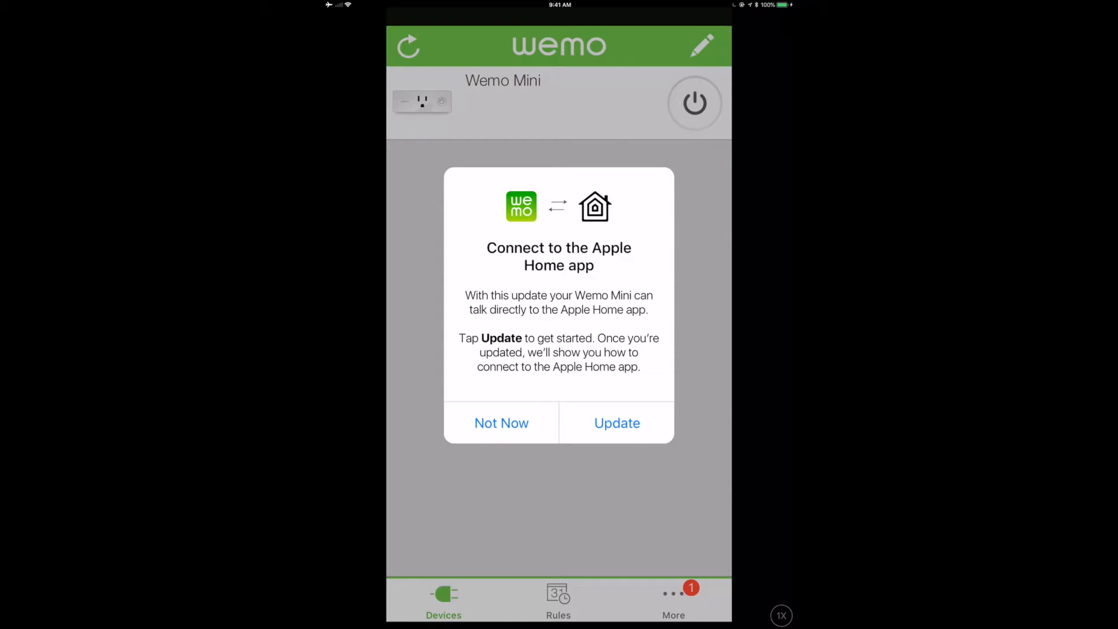
pyautogui.click(616, 423)
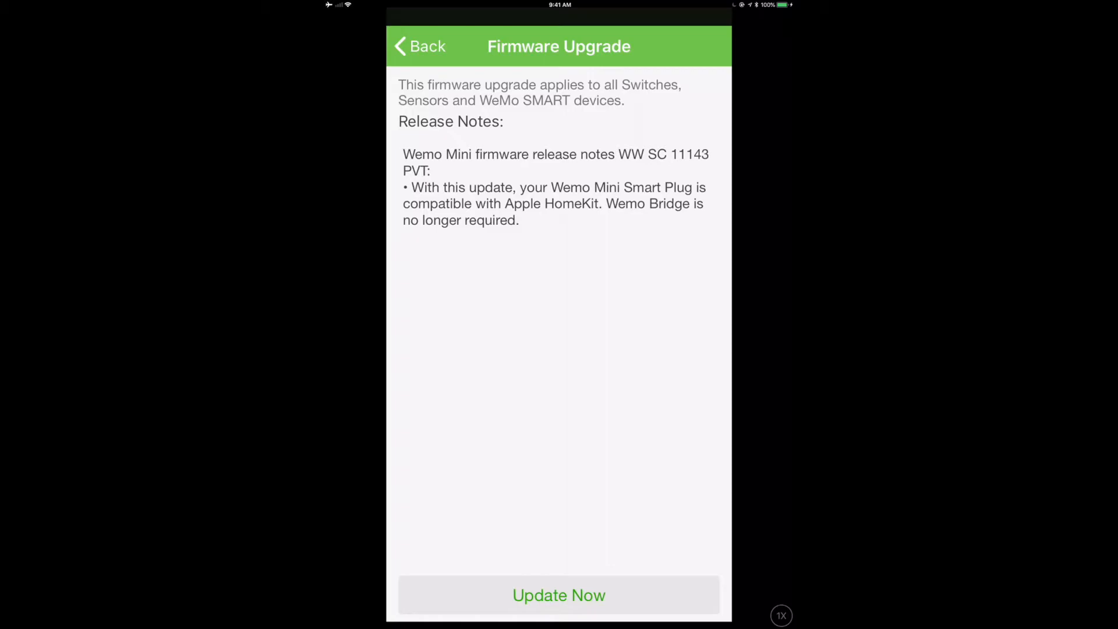
pyautogui.click(559, 595)
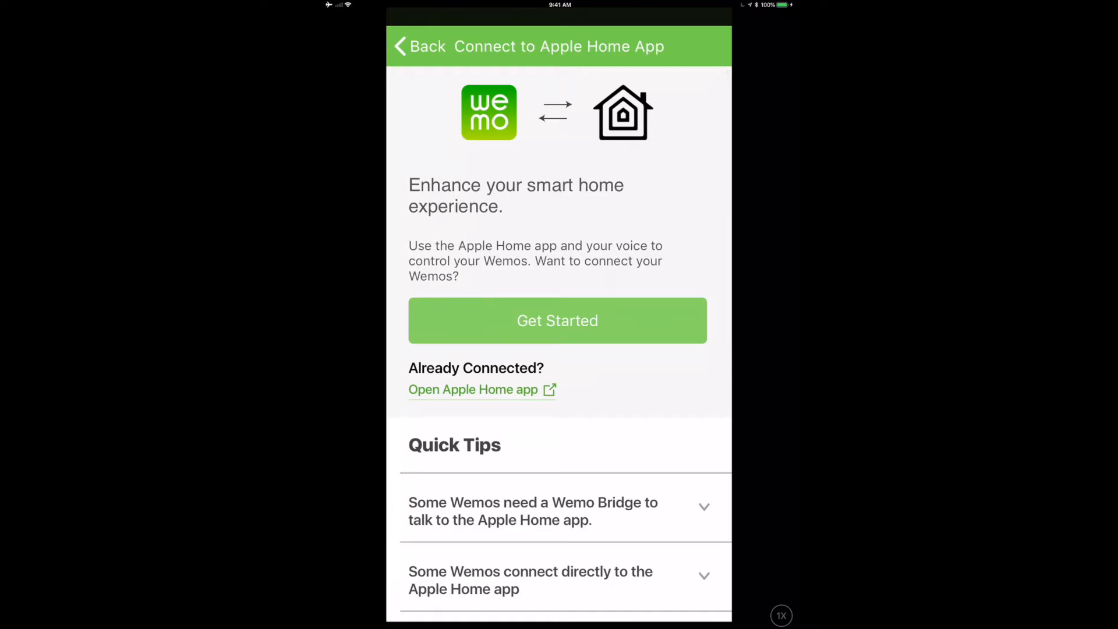
# Connect the Wemo Mini to Apple Home, choosing the home and allowing the accessory.
pyautogui.click(556, 320)
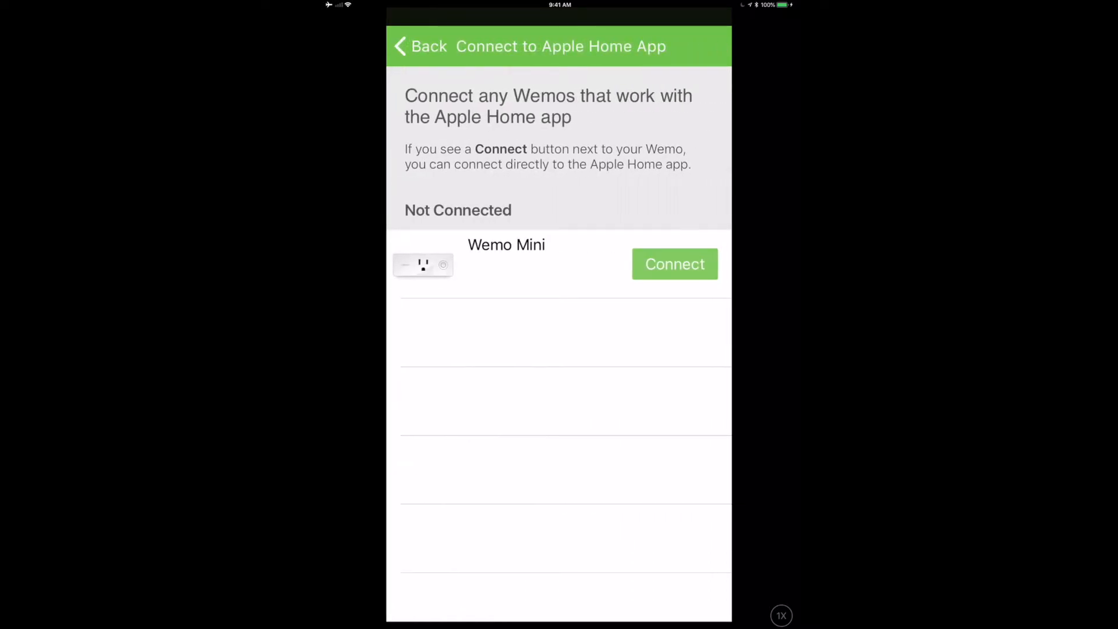
pyautogui.click(673, 264)
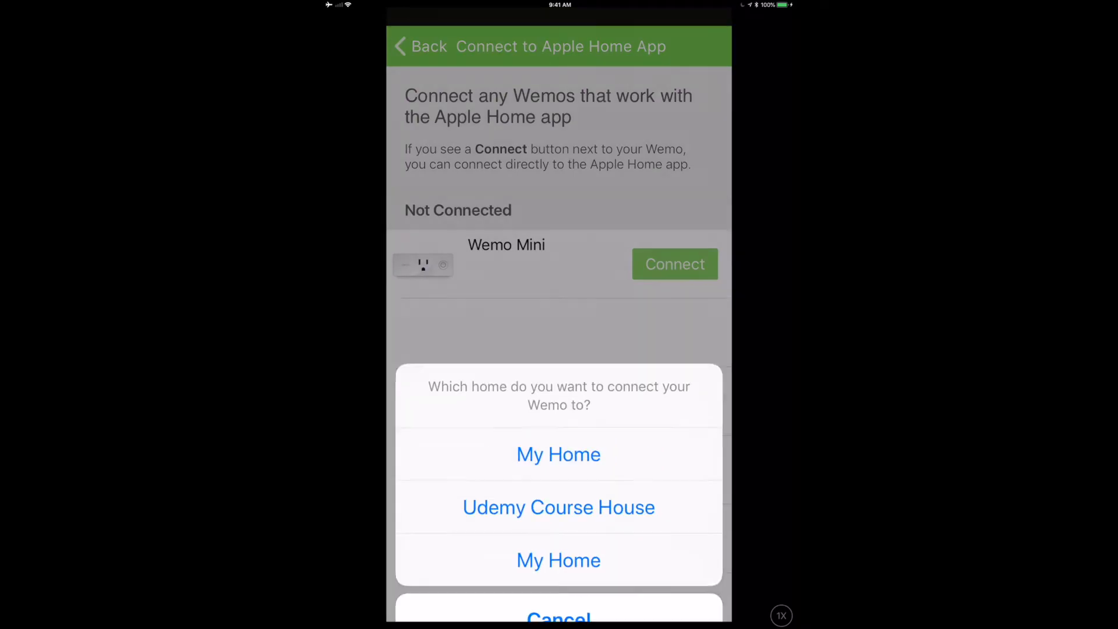
pyautogui.click(558, 454)
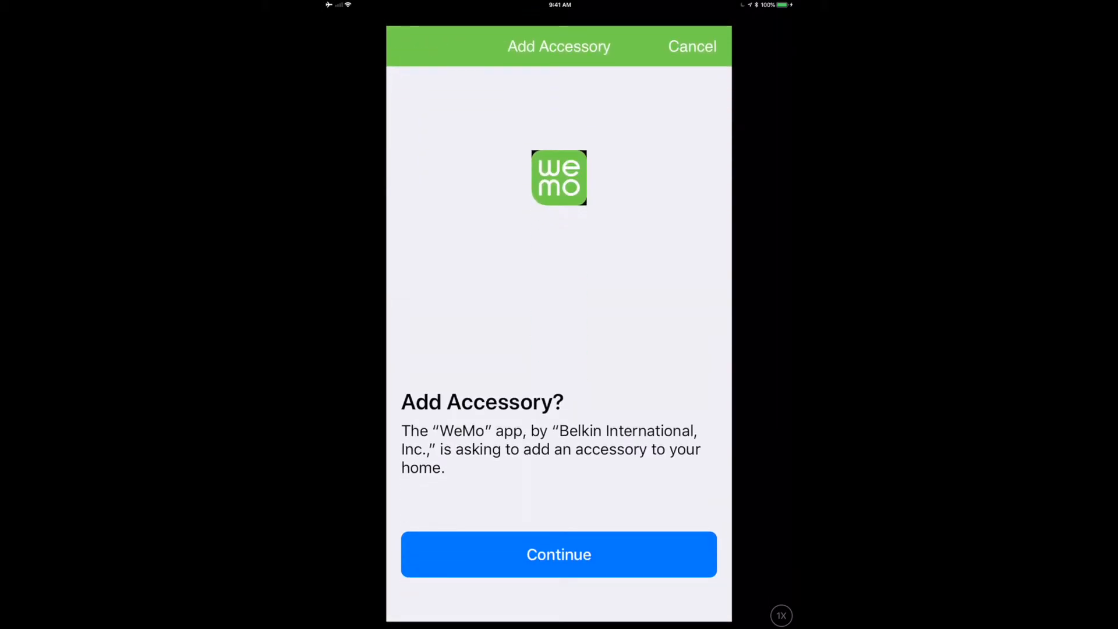
pyautogui.click(557, 554)
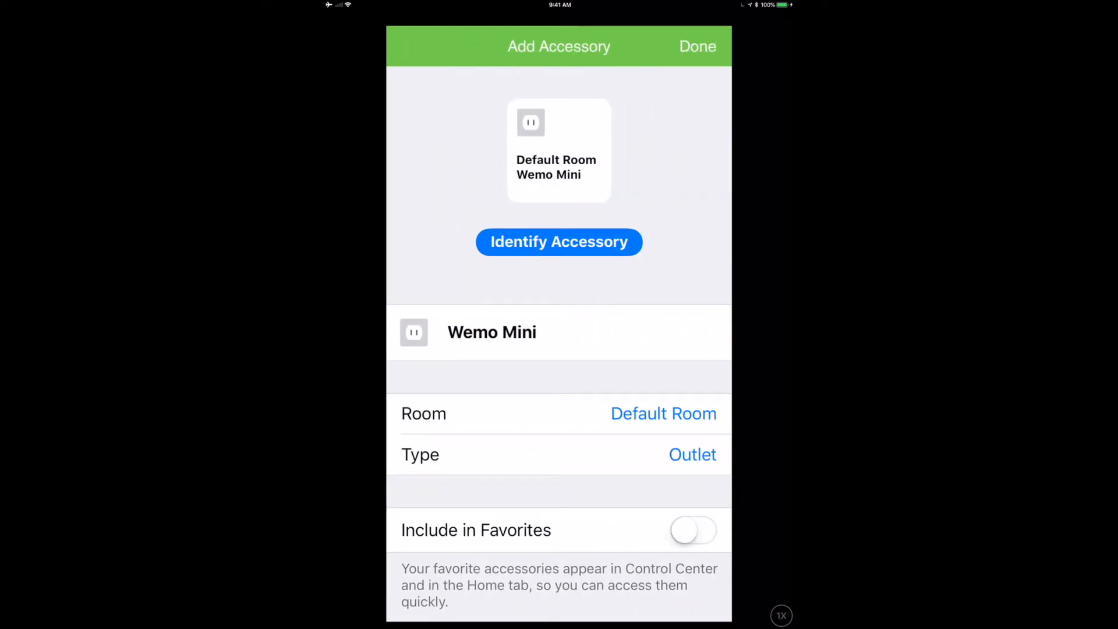
# Assign the Wemo Mini outlet to the My Office room and finish.
pyautogui.click(663, 413)
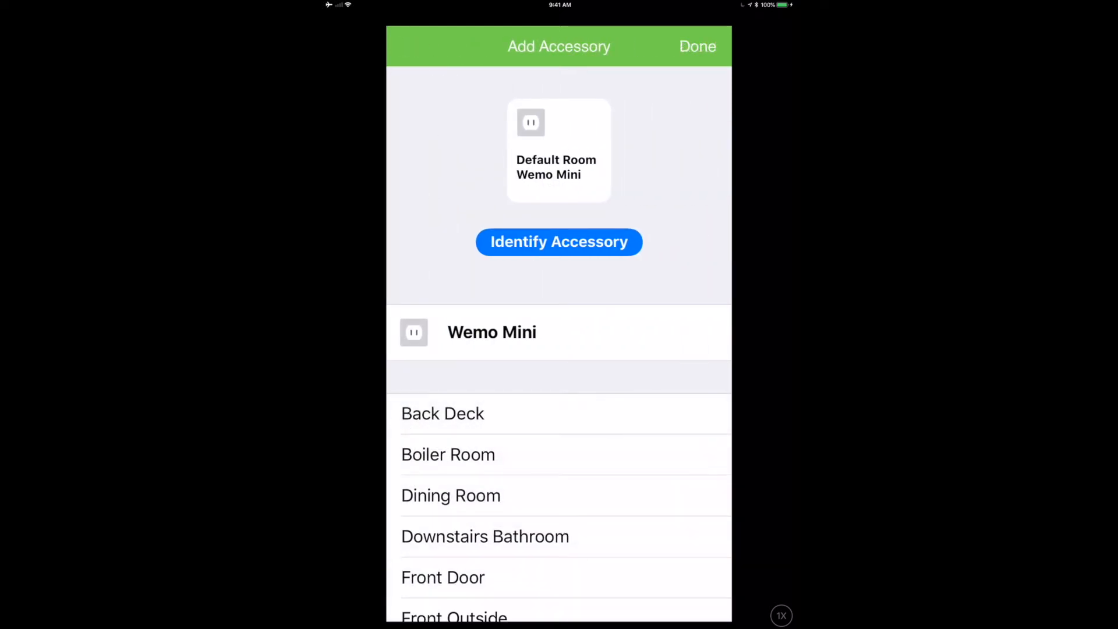
pyautogui.scroll(-3)
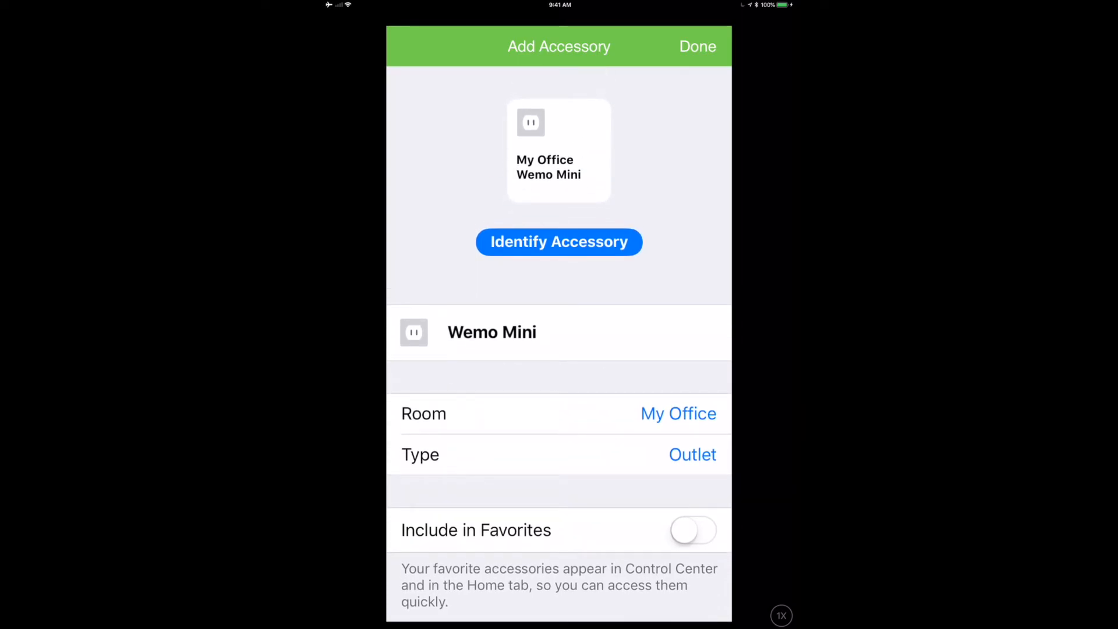
pyautogui.click(692, 454)
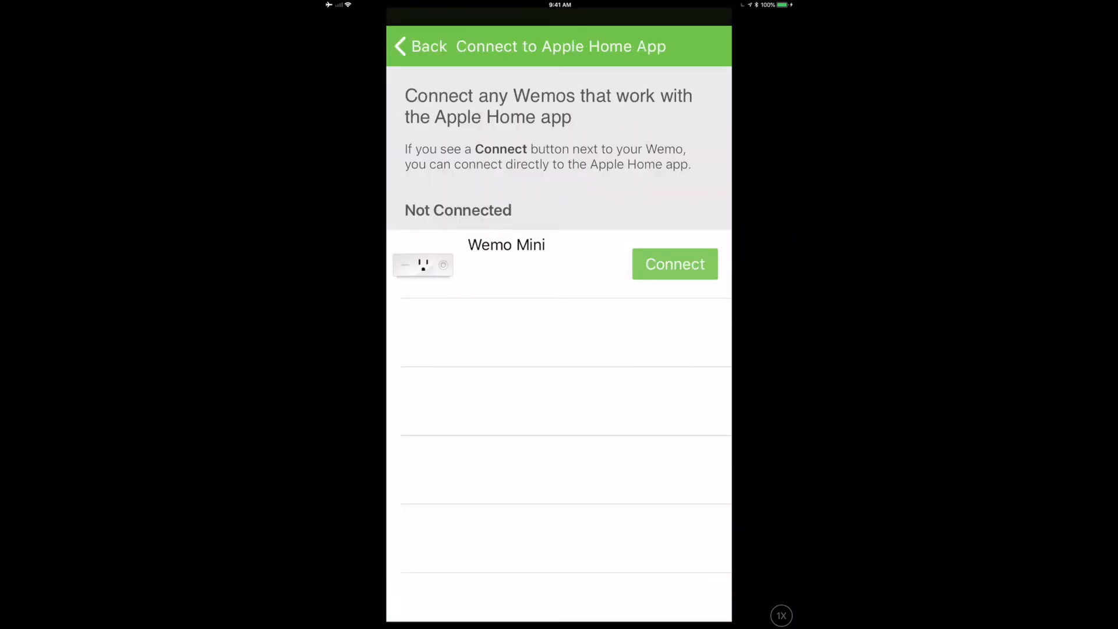
pyautogui.click(675, 264)
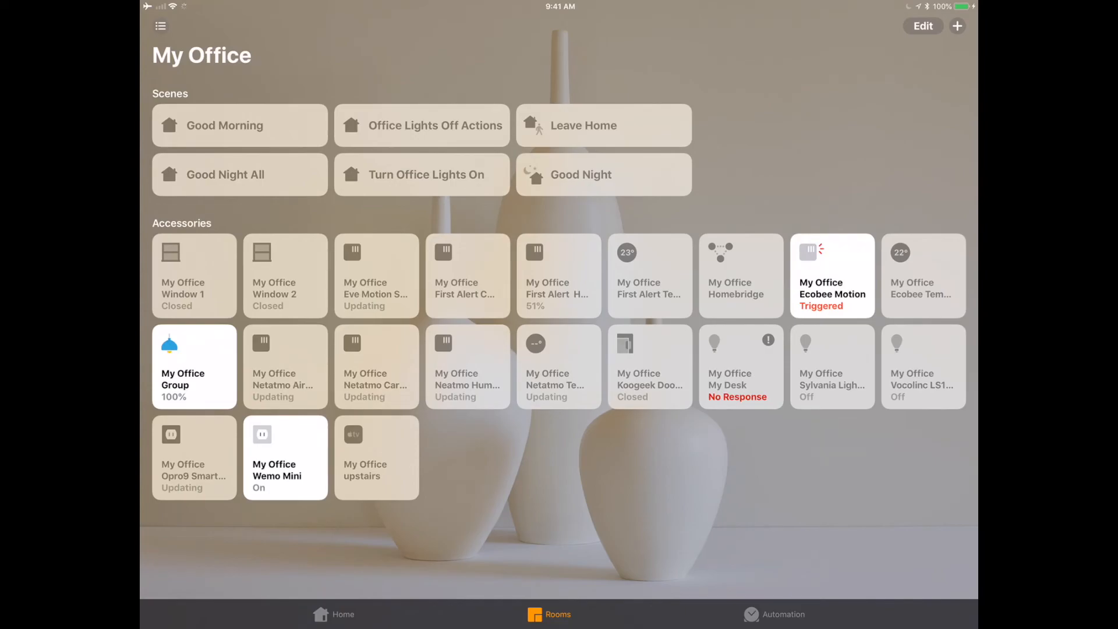
# Review the Wemo Mini's name, room and Outlet type in its accessory details, keeping them.
pyautogui.click(284, 456)
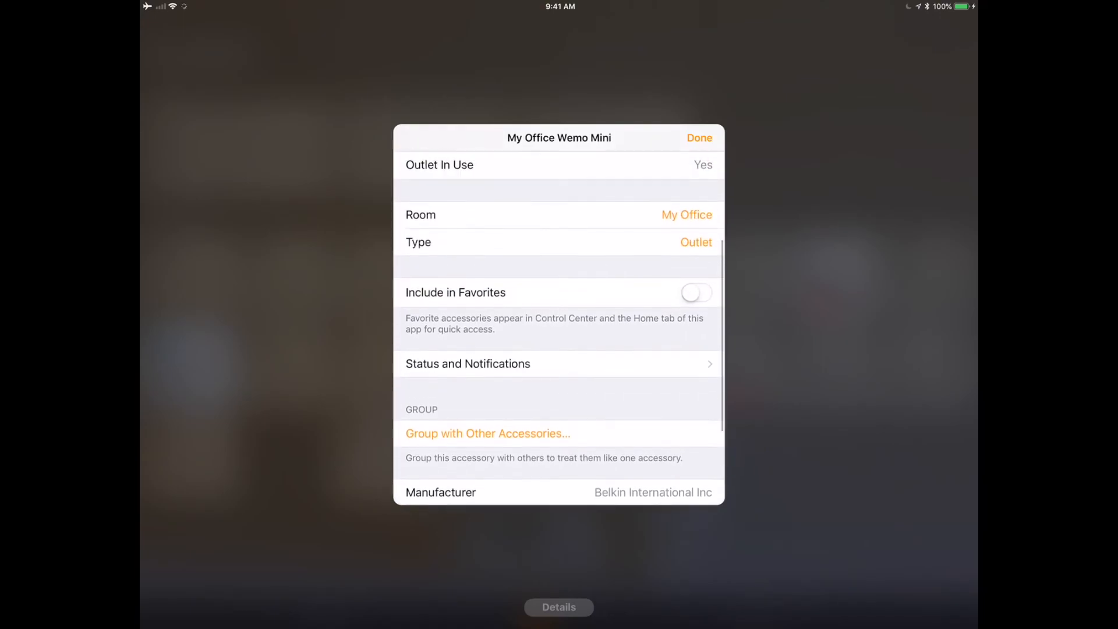
pyautogui.scroll(-3)
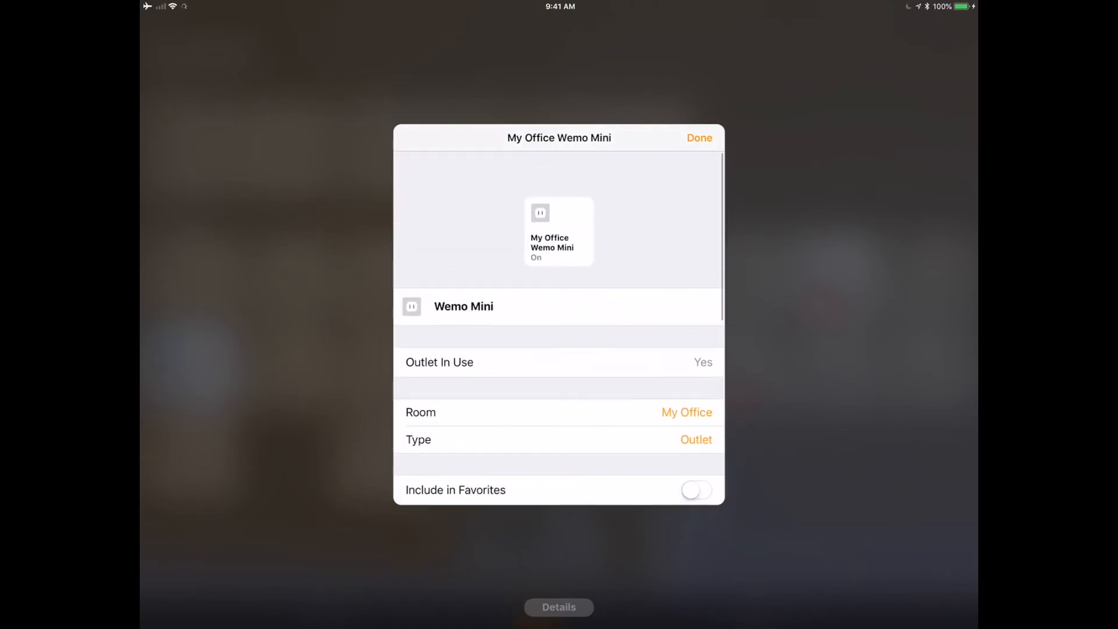
pyautogui.click(463, 306)
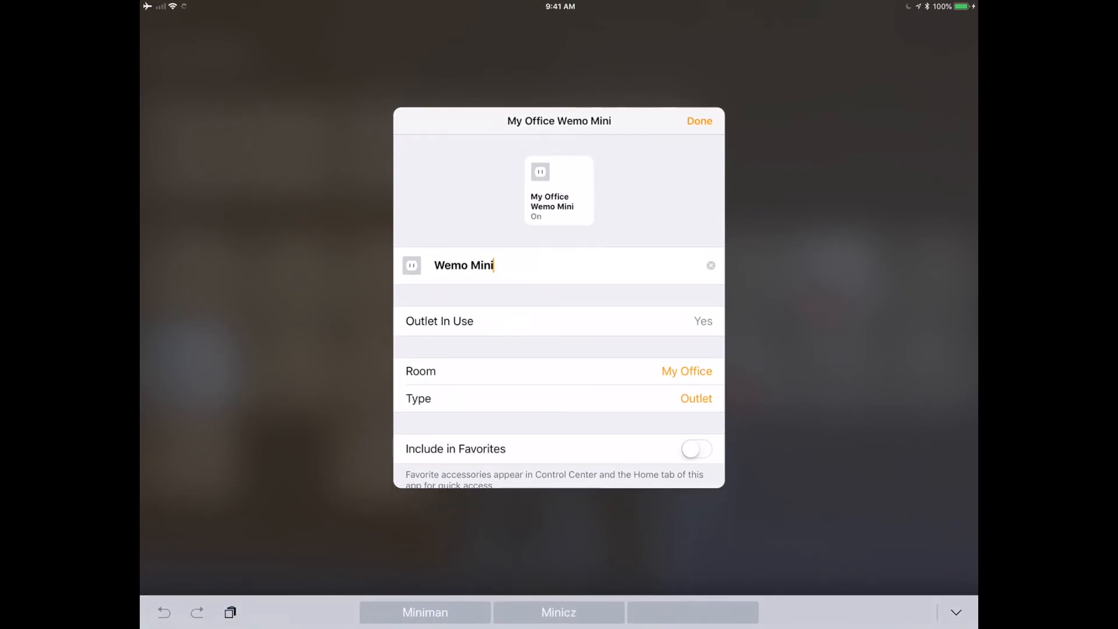
pyautogui.click(696, 398)
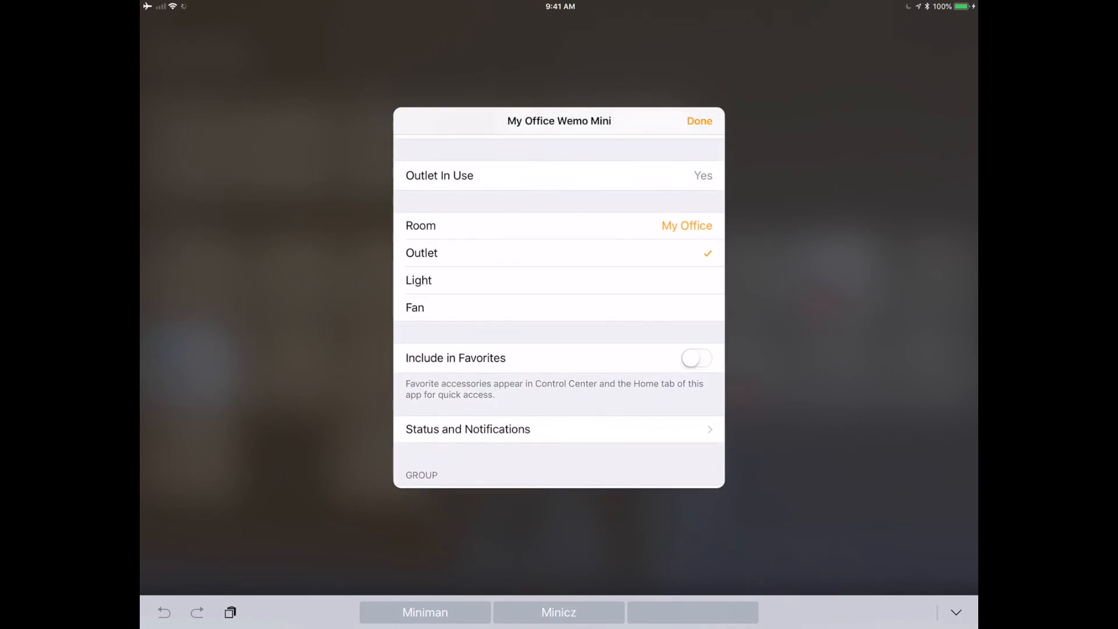
pyautogui.click(468, 428)
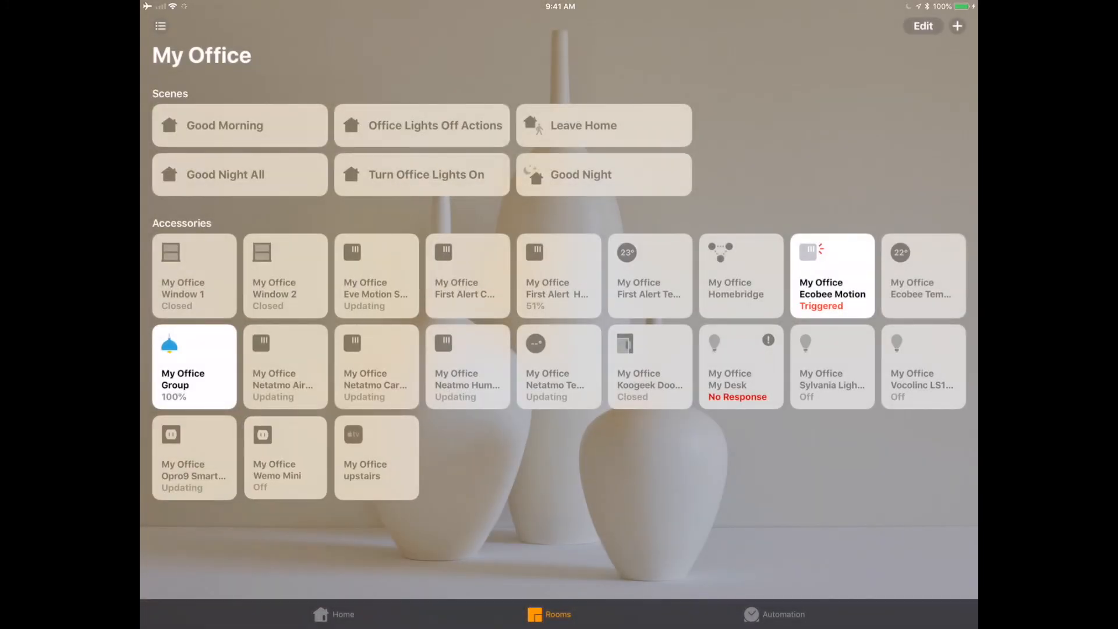
# Toggle the My Office Wemo Mini on, off and back on from its tile.
pyautogui.click(284, 456)
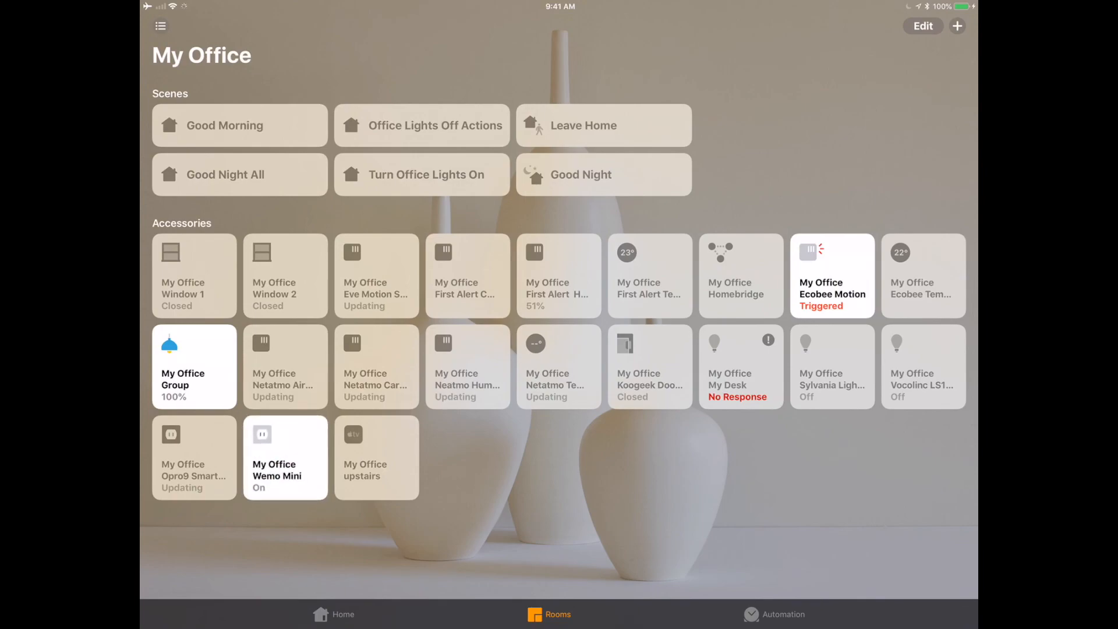
pyautogui.click(284, 456)
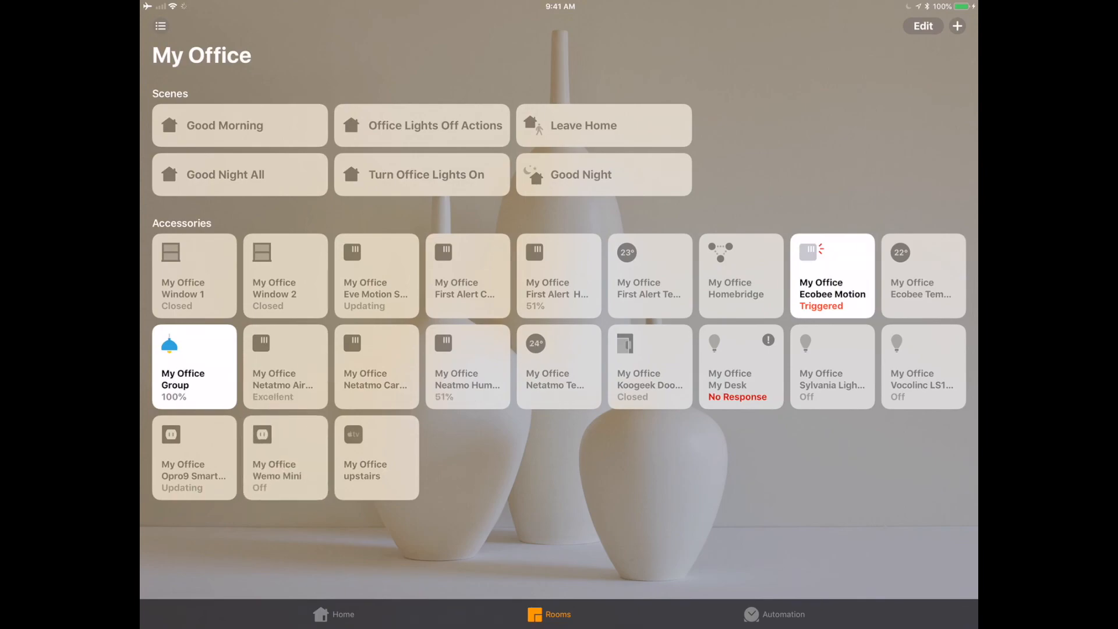
pyautogui.click(284, 456)
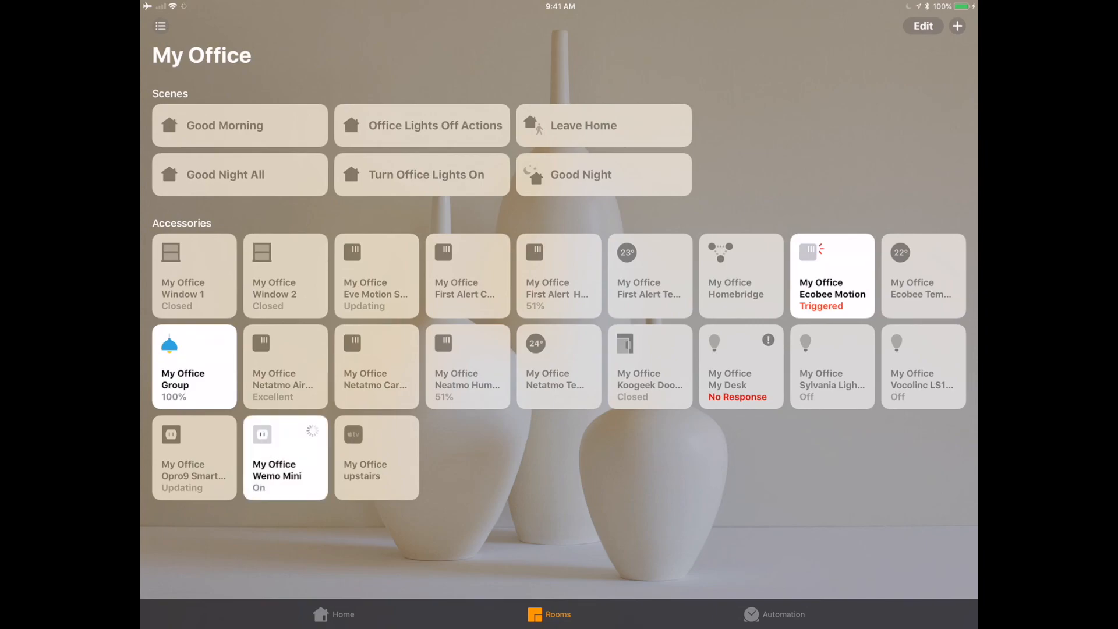